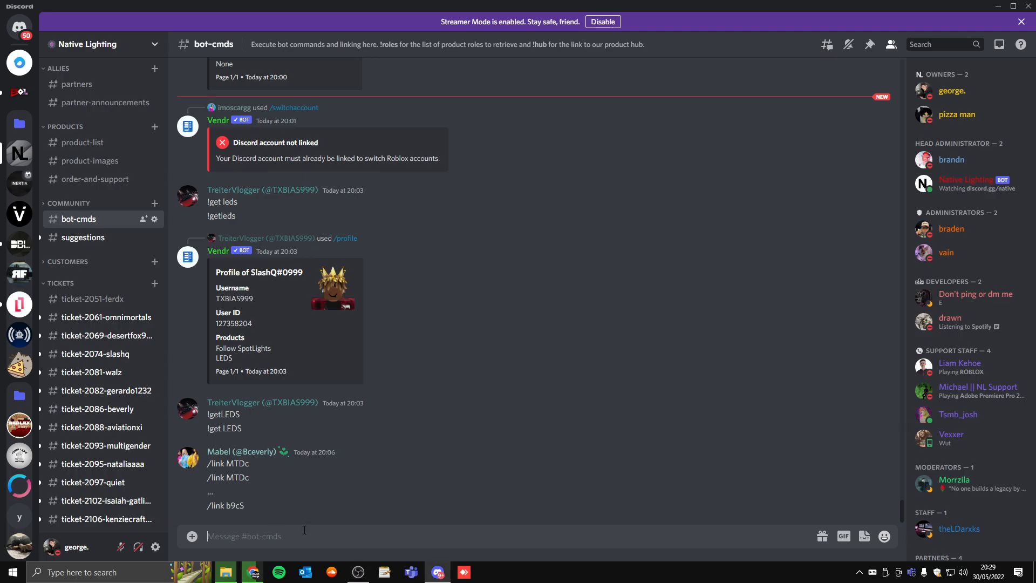
# Step: Send Vendr's /profile command in #bot-cmds and get the 'not linked' reply
pyautogui.write('/')
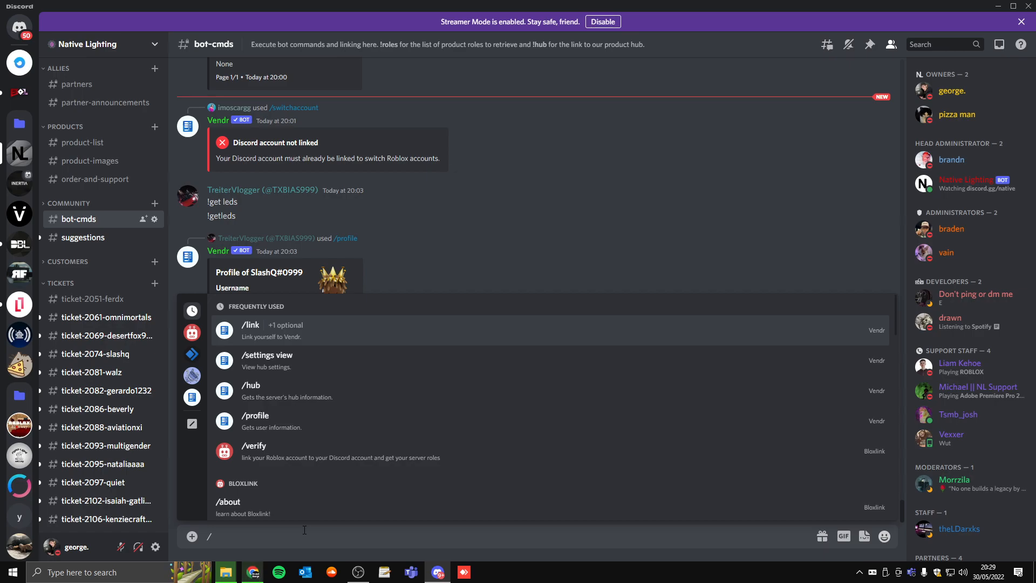
pyautogui.write('pr')
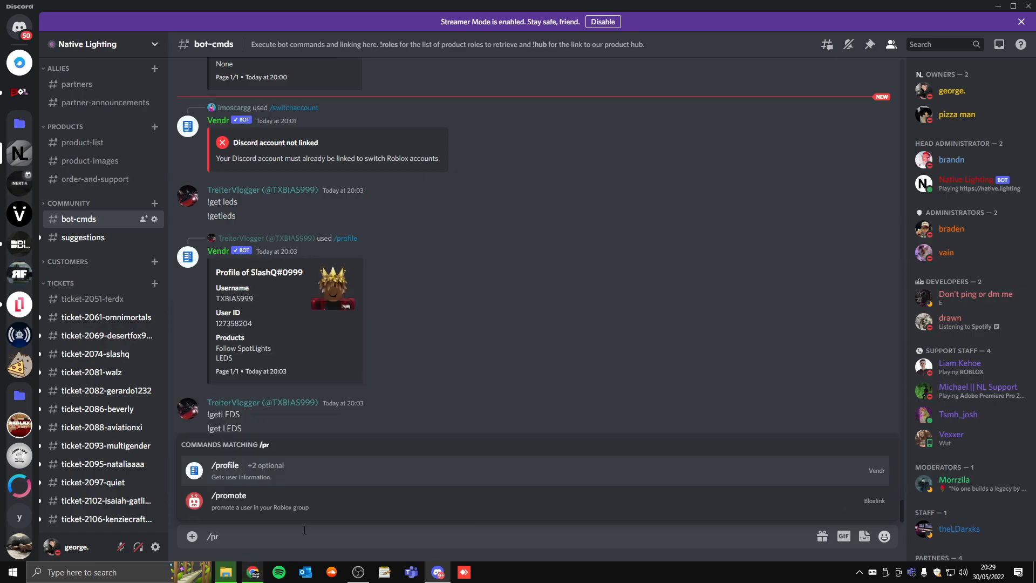
pyautogui.moveTo(205, 467)
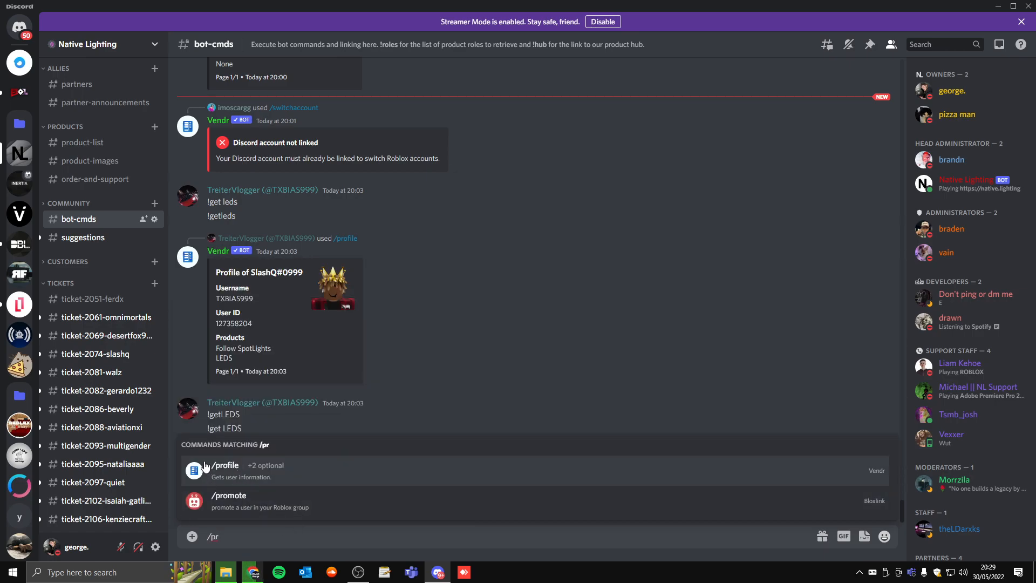
pyautogui.click(225, 464)
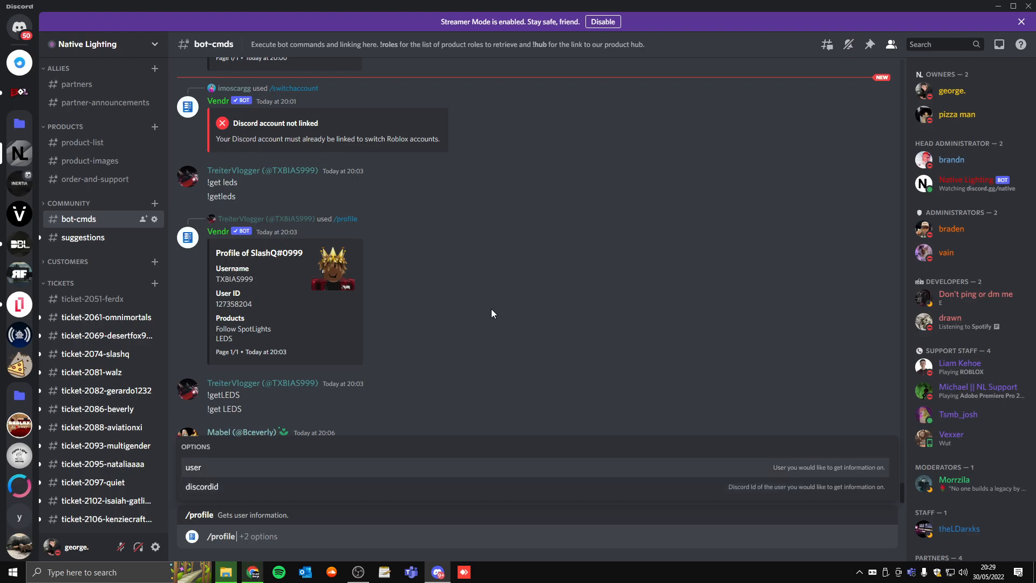
pyautogui.write('ge')
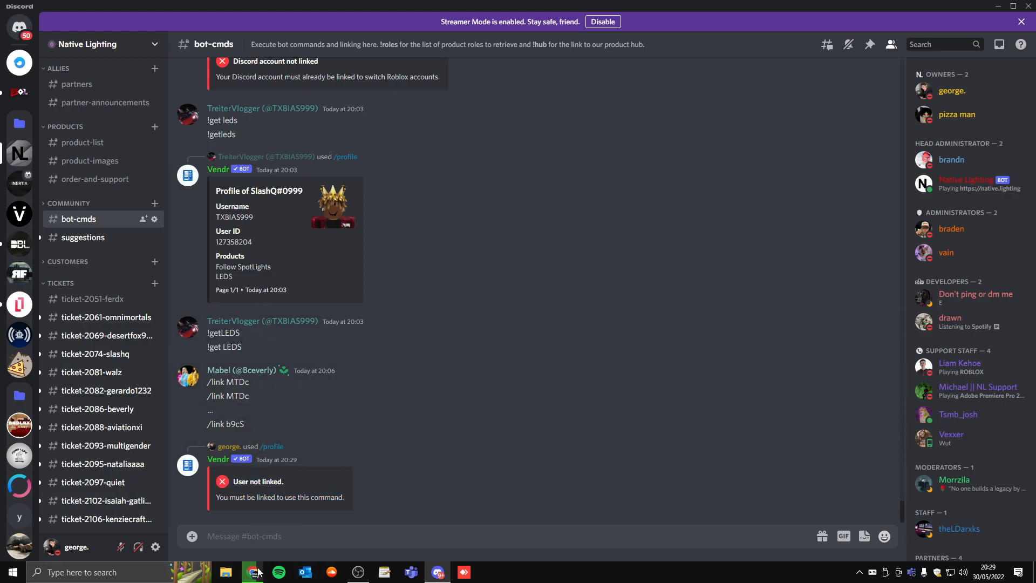
# Step: Launch the Native Lighting Product Hub experience from its Roblox page
pyautogui.click(252, 572)
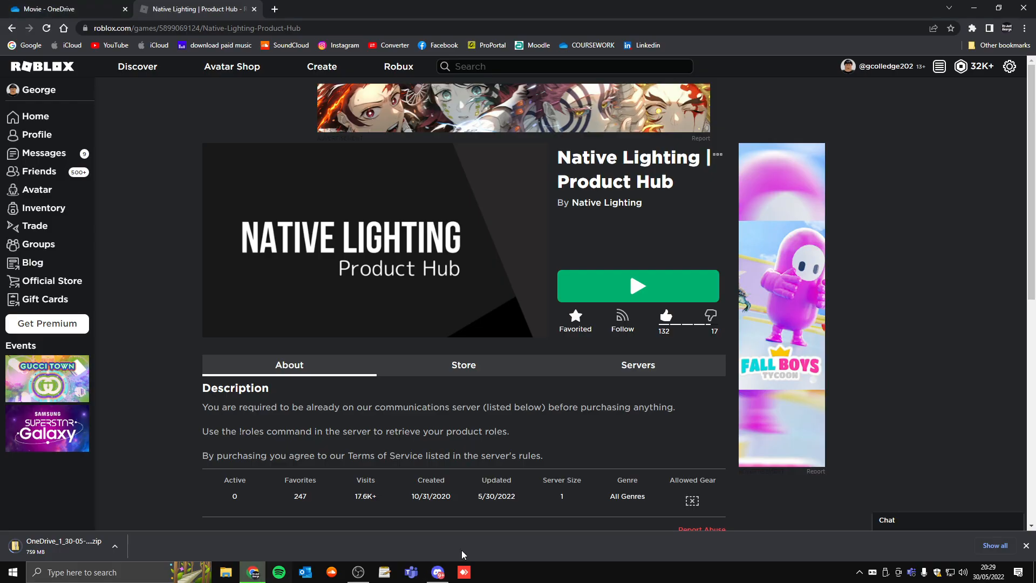
pyautogui.moveTo(519, 173)
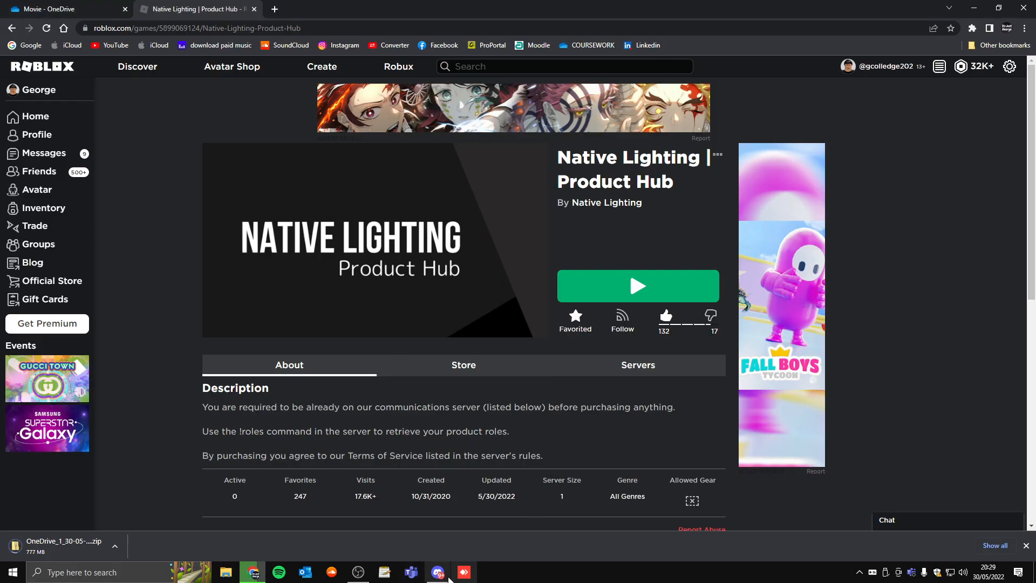
pyautogui.click(437, 572)
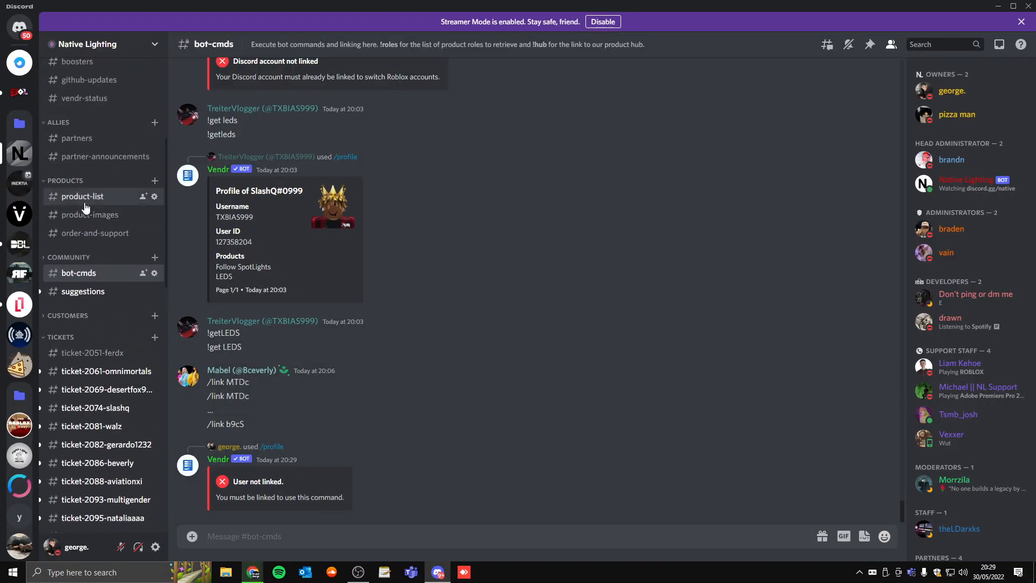
pyautogui.click(82, 197)
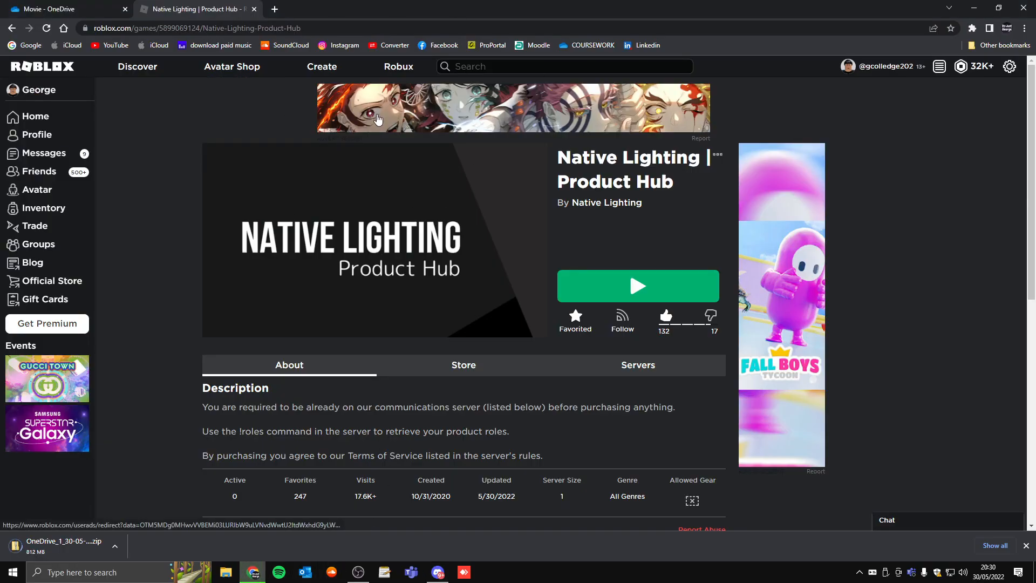
pyautogui.moveTo(648, 330)
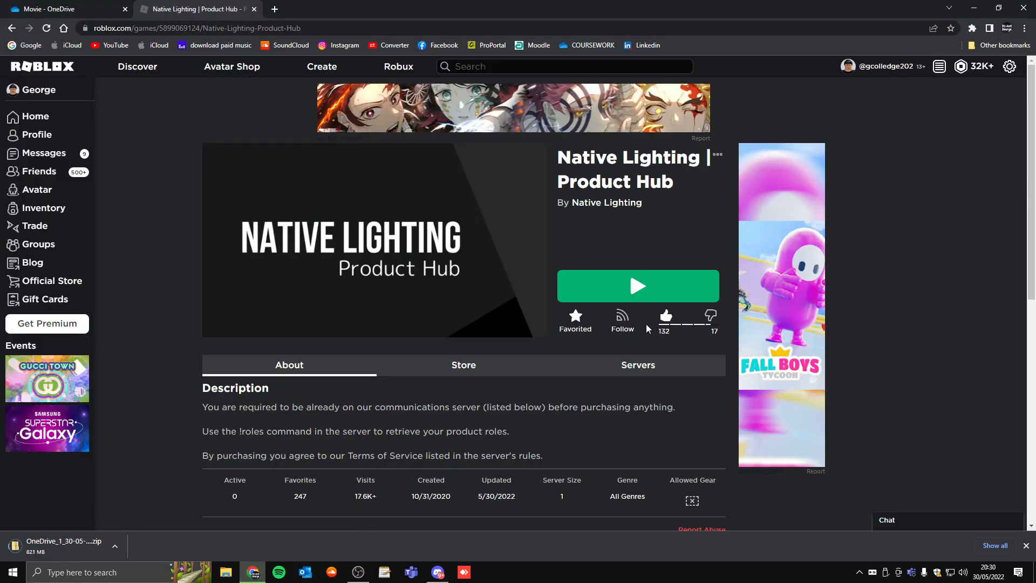
pyautogui.click(637, 285)
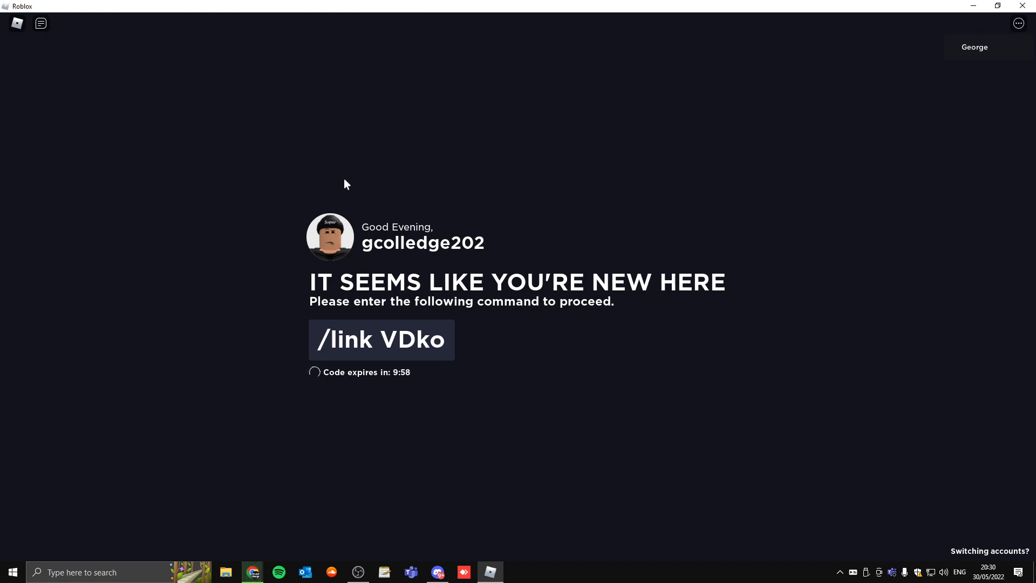
pyautogui.moveTo(250, 221)
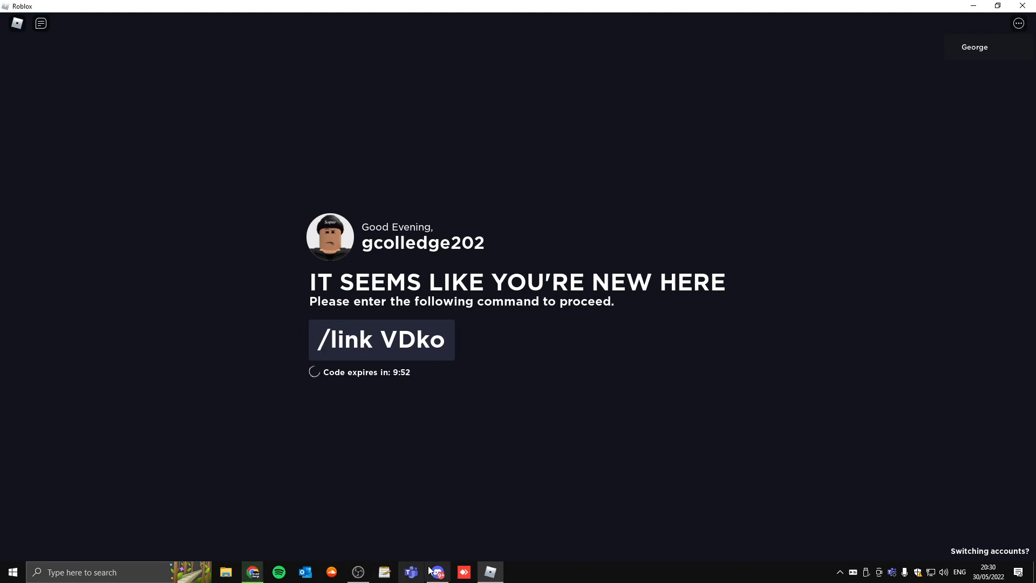
# Step: Bring Discord up over the Roblox hub's /link code screen
pyautogui.click(435, 572)
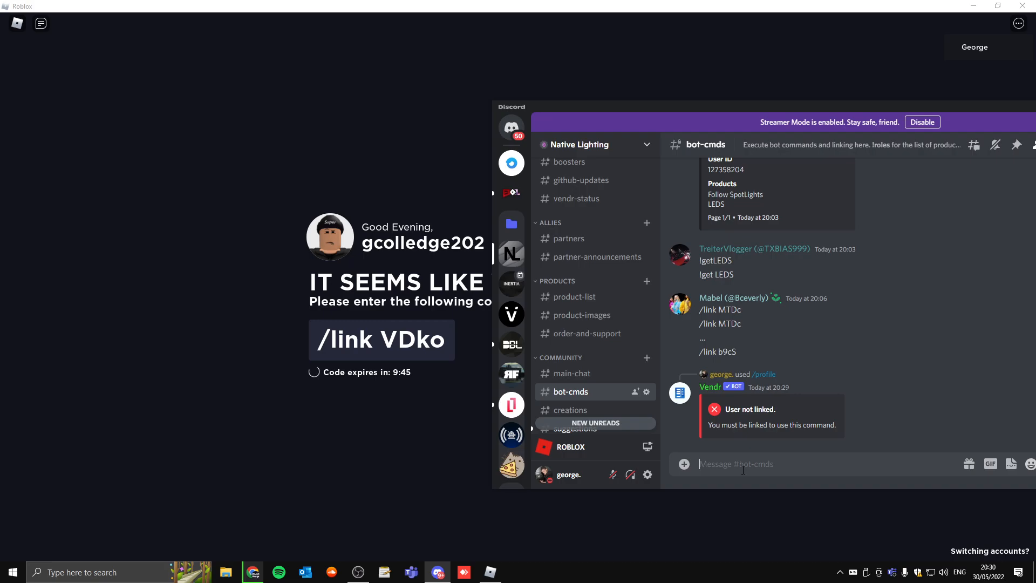
# Step: Send /link with code VDko so Vendr replies 'Successfully linked!'
pyautogui.write('/link code VD')
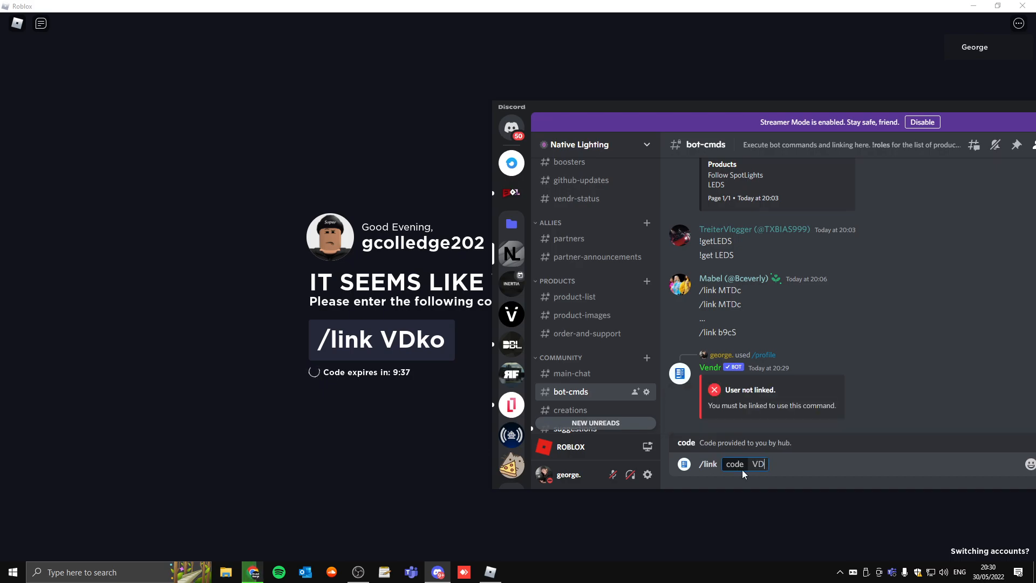
pyautogui.write('ko')
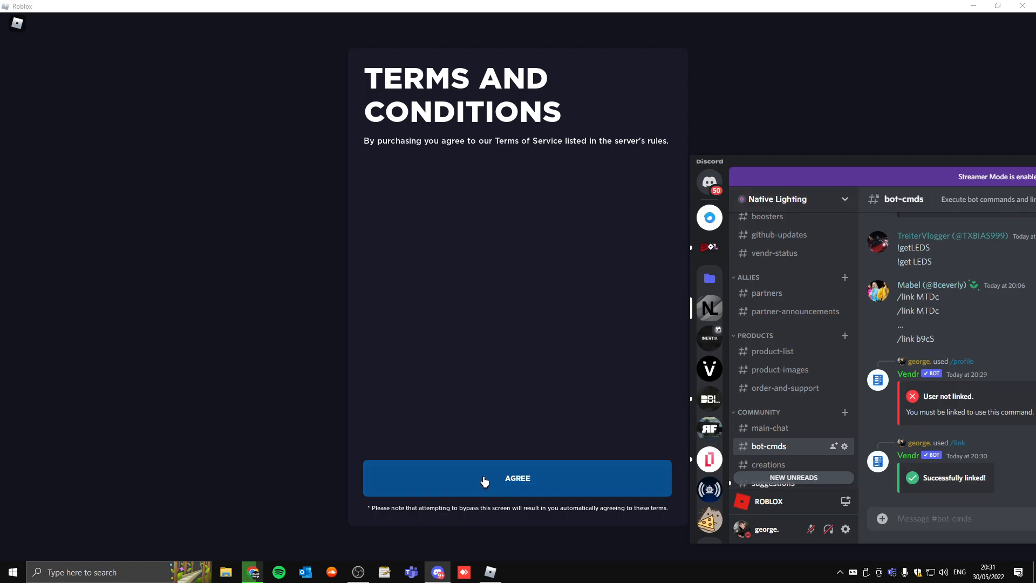
# Step: Agree to the hub's Terms and Conditions to reach the Native Lighting home page
pyautogui.click(517, 478)
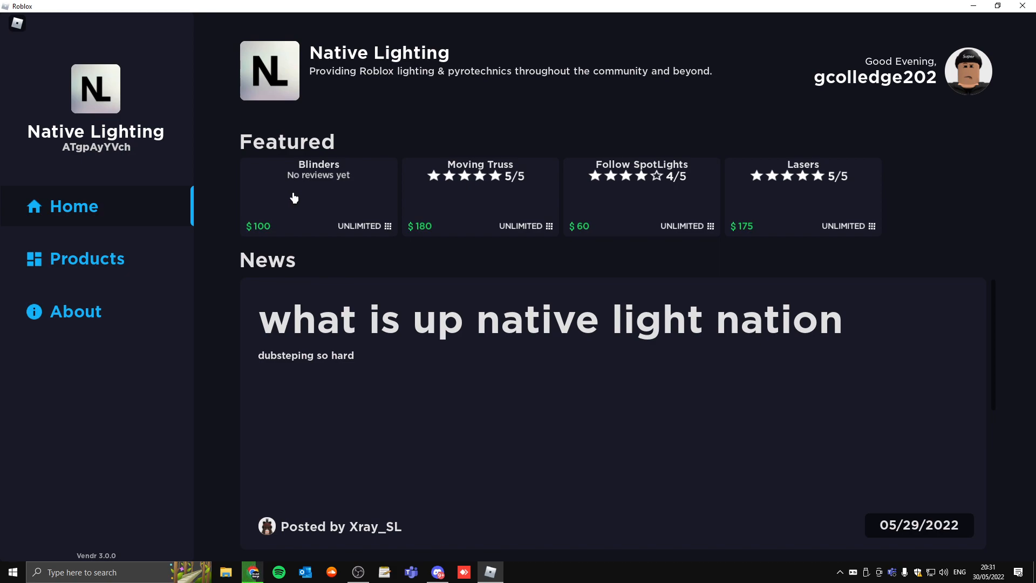
pyautogui.moveTo(337, 201)
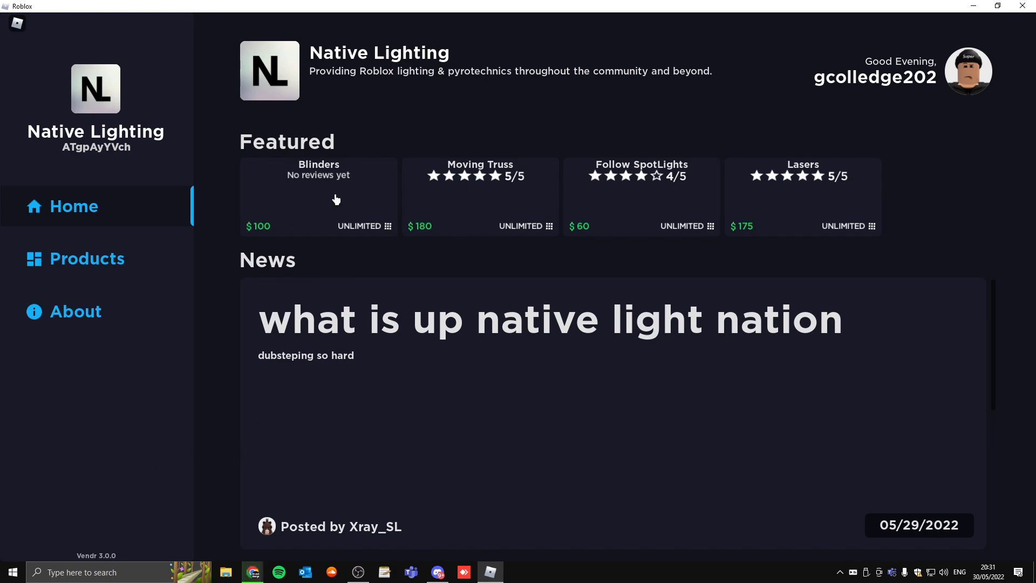
pyautogui.moveTo(380, 229)
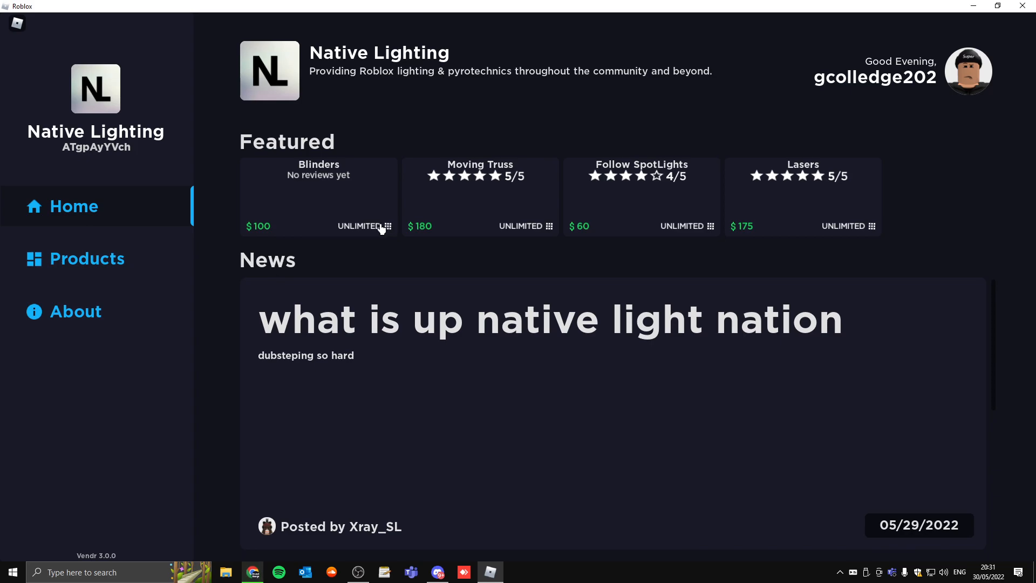
pyautogui.moveTo(352, 292)
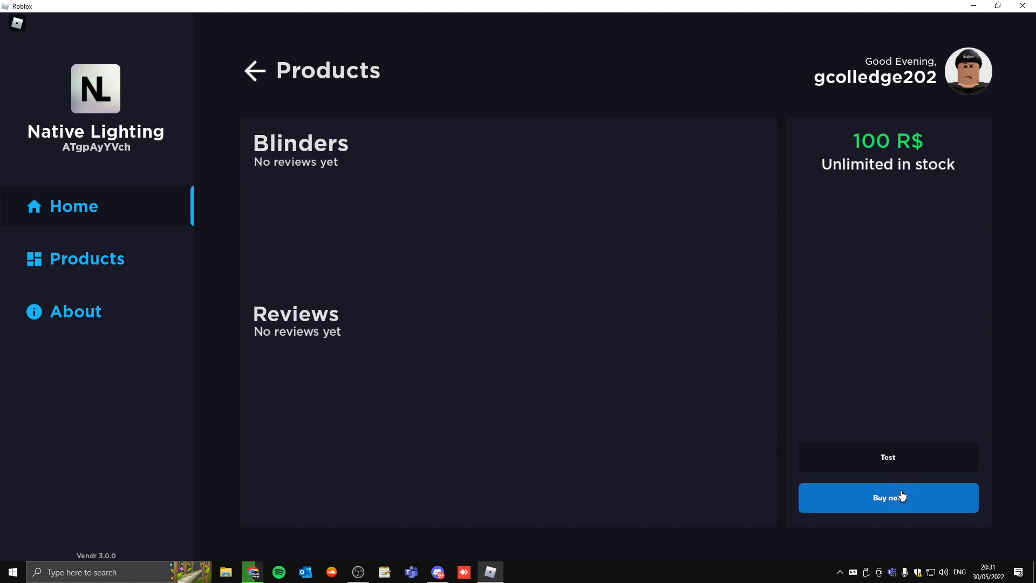
# Step: Buy the Blinders product, confirming the 100 Robux payment
pyautogui.click(888, 496)
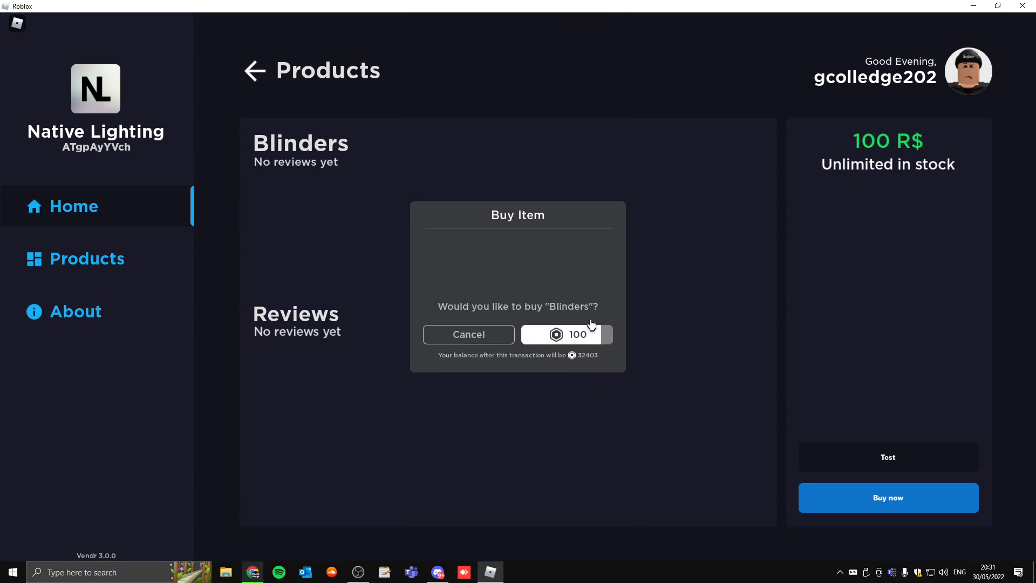
pyautogui.click(565, 334)
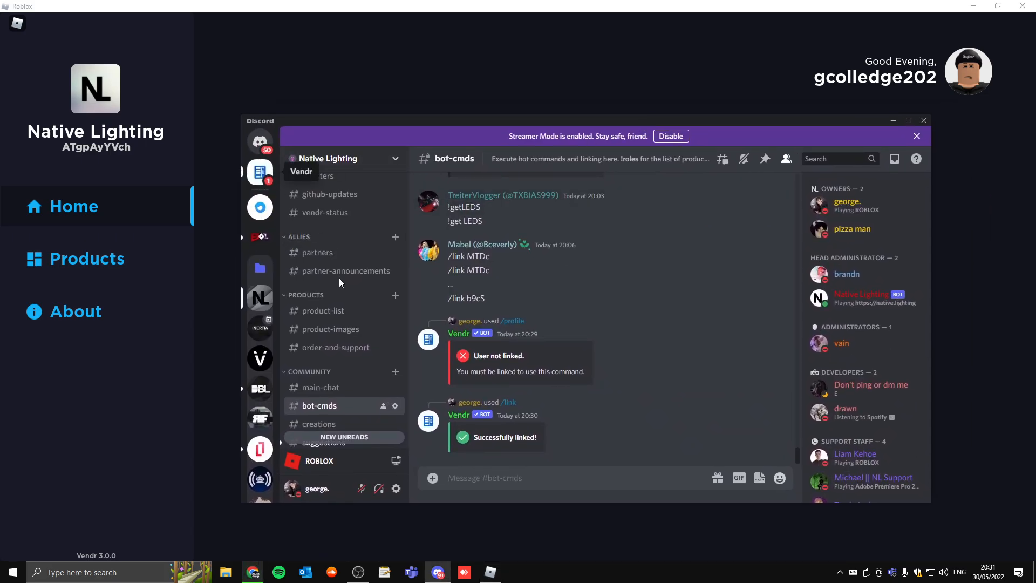
# Step: Read Vendr's Blinders Product Purchased DM, then return to Native Lighting's bot-cmds full-screen
pyautogui.click(260, 141)
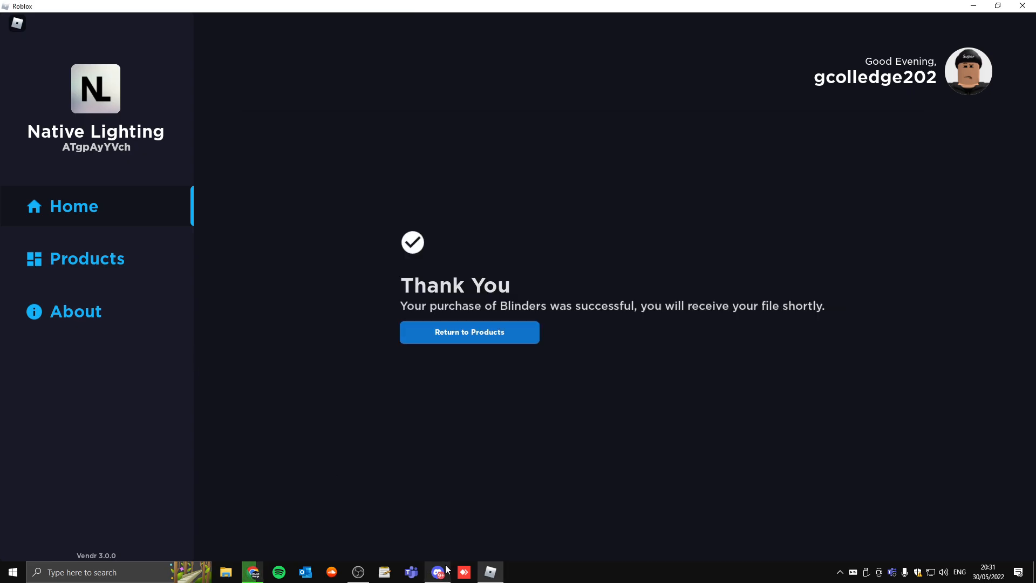
pyautogui.moveTo(435, 487)
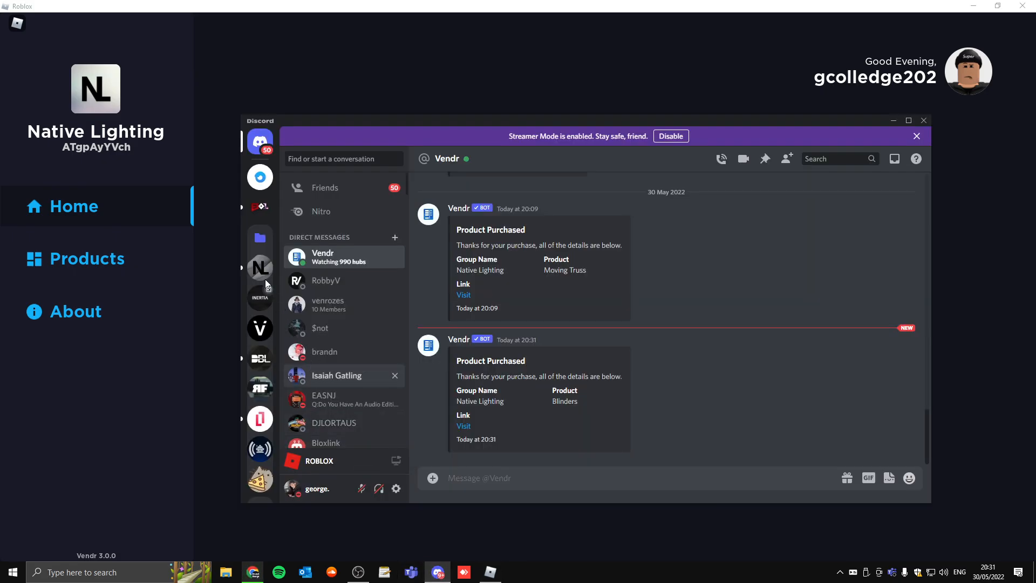
pyautogui.moveTo(260, 267)
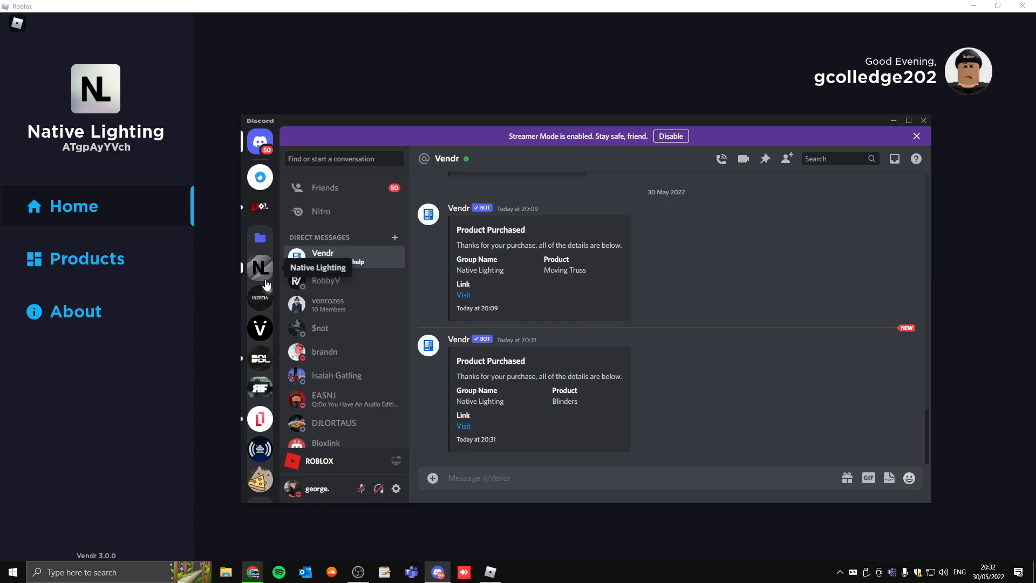
pyautogui.moveTo(355, 274)
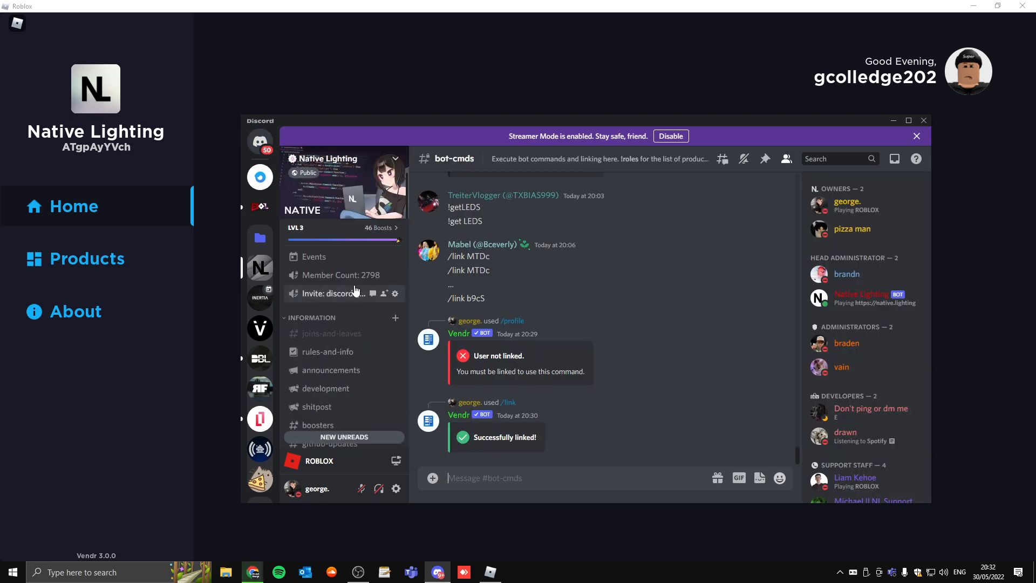
pyautogui.click(909, 120)
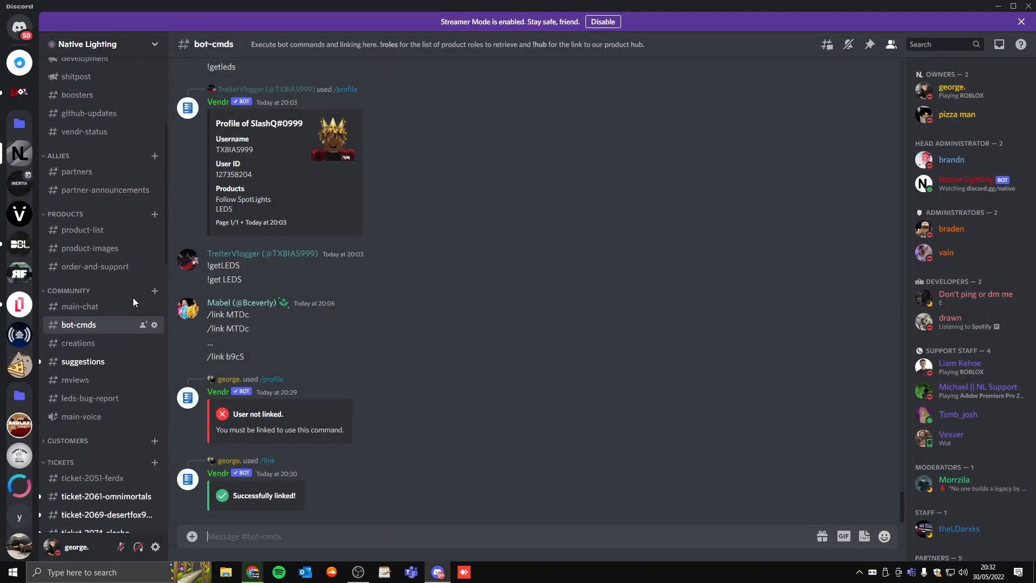
pyautogui.click(99, 43)
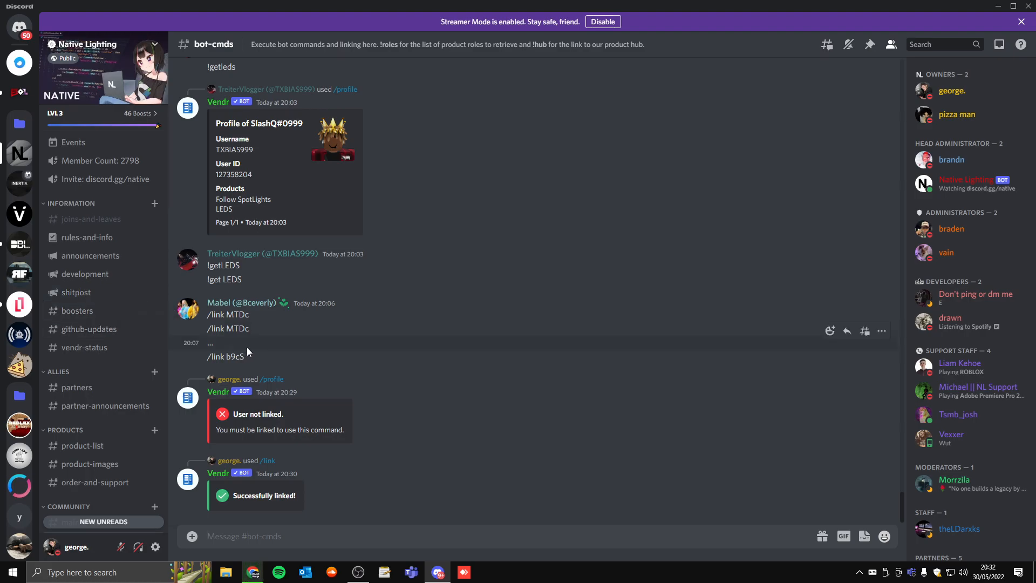
pyautogui.moveTo(302, 279)
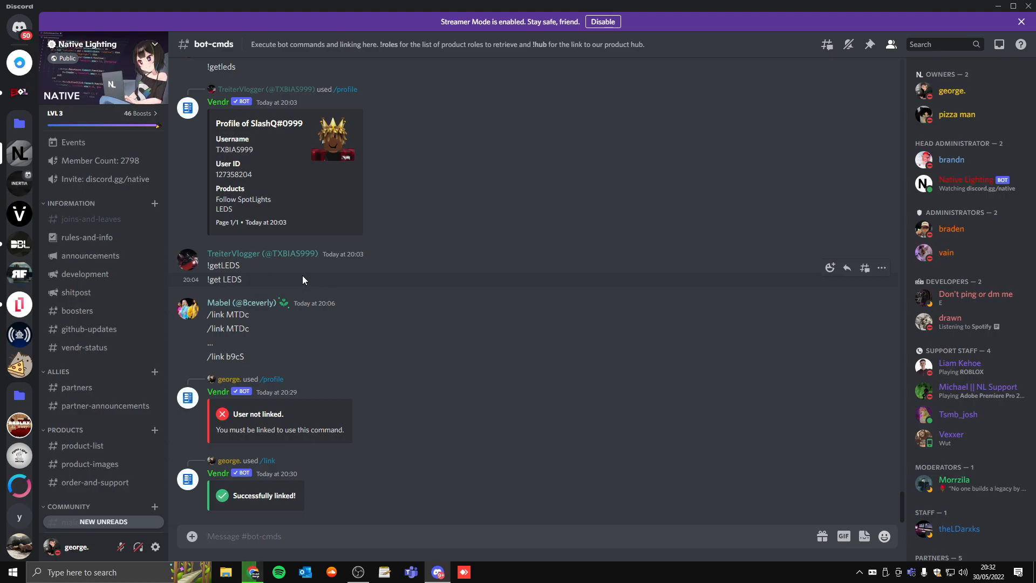
pyautogui.moveTo(225, 414)
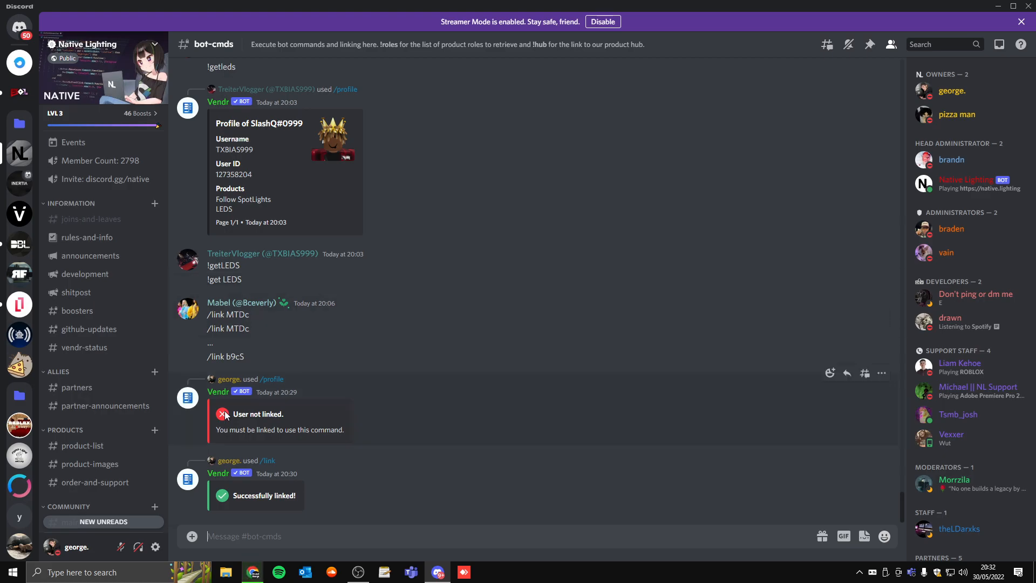